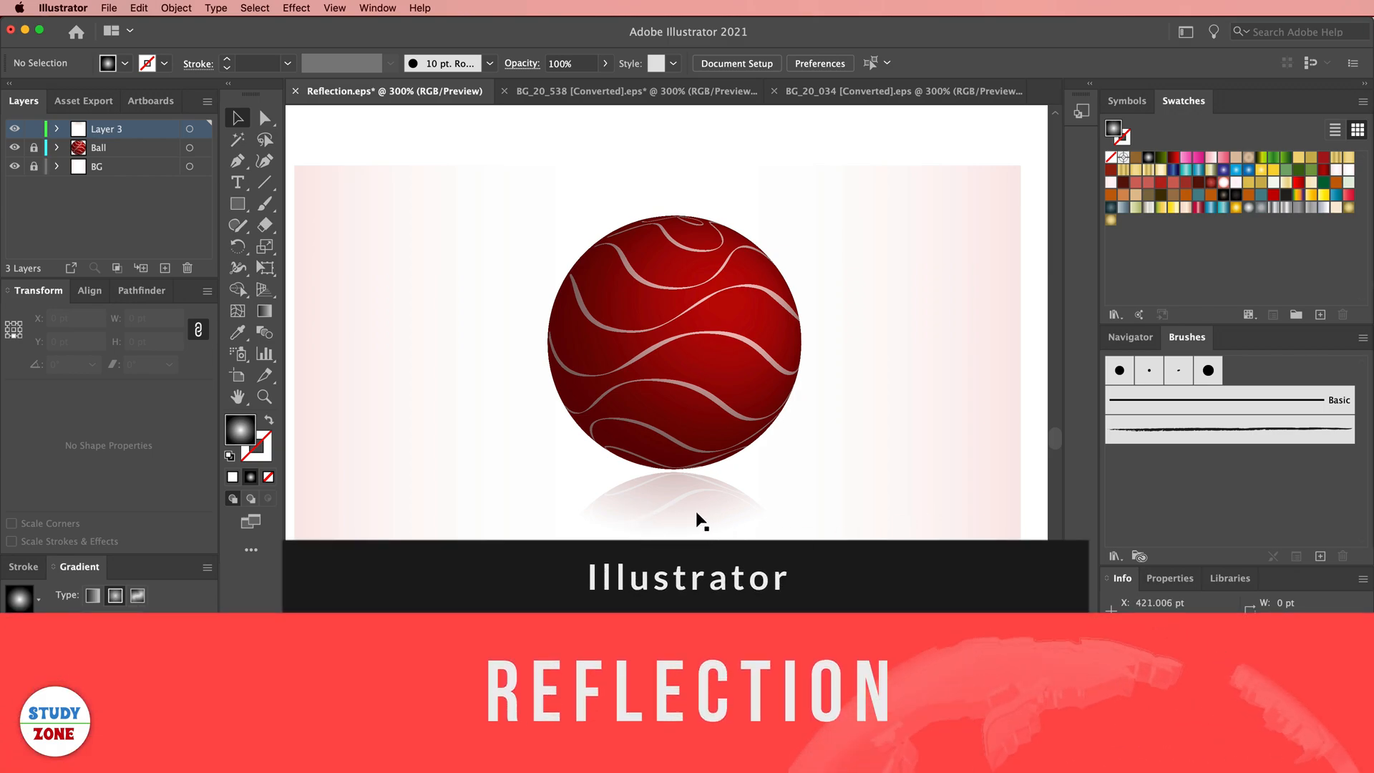
mouse_move(831, 493)
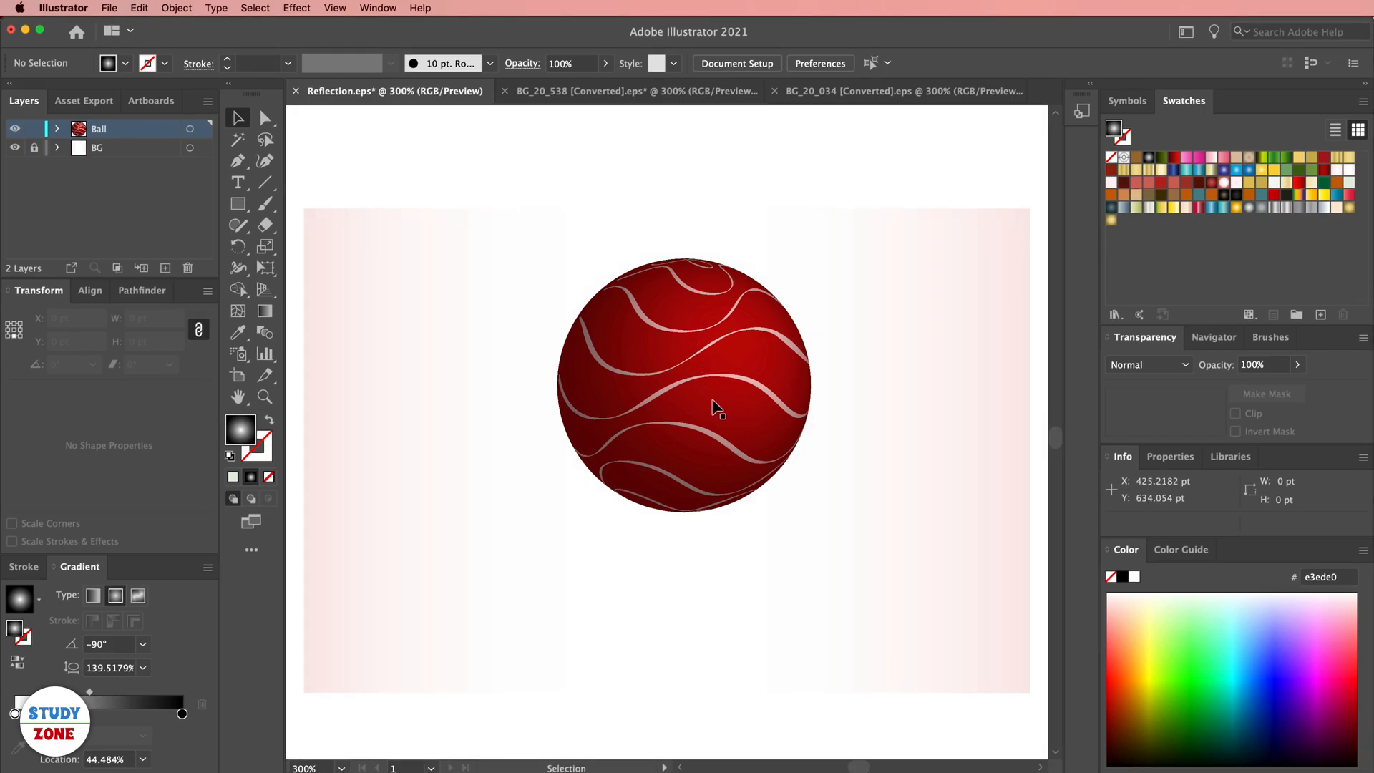
Copy the striped ball and paste it in place on a new Layer 3.
click(713, 409)
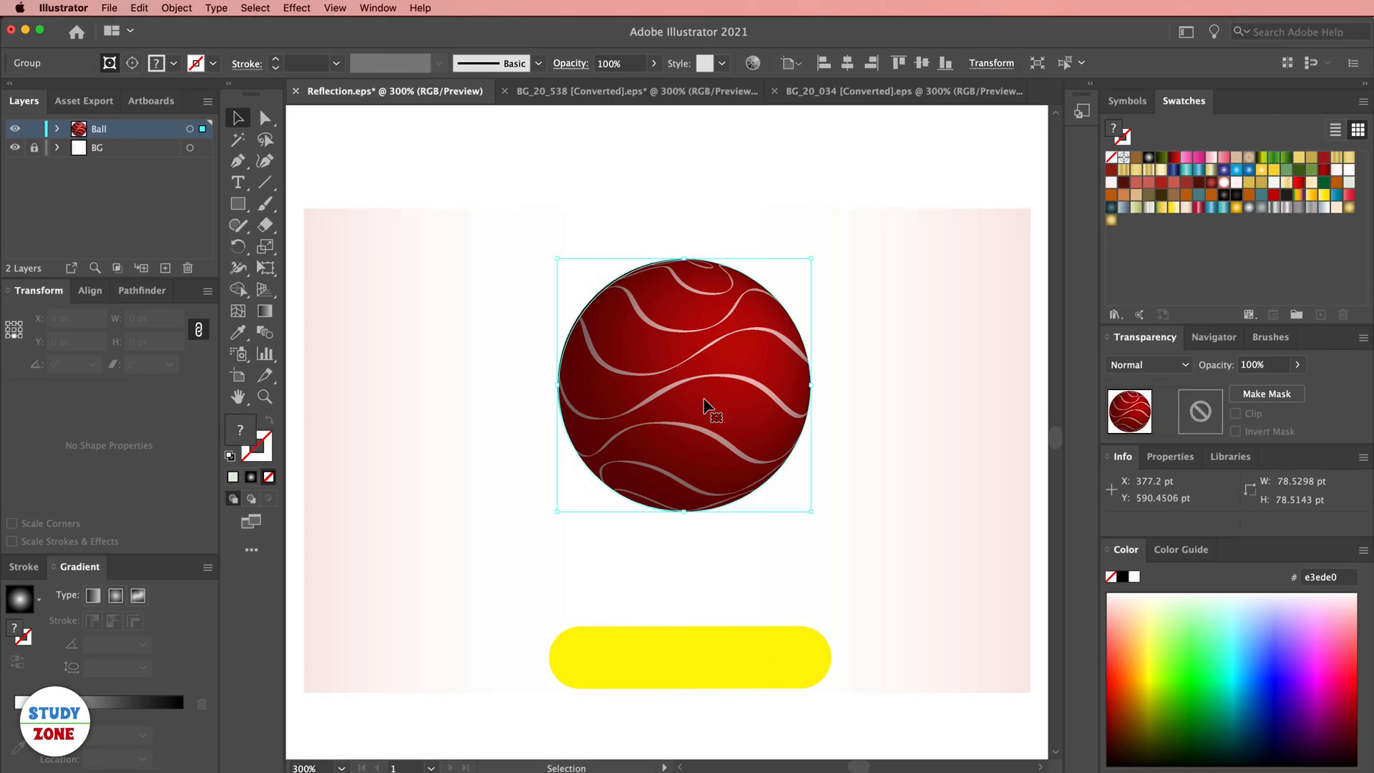
key(cmd+c)
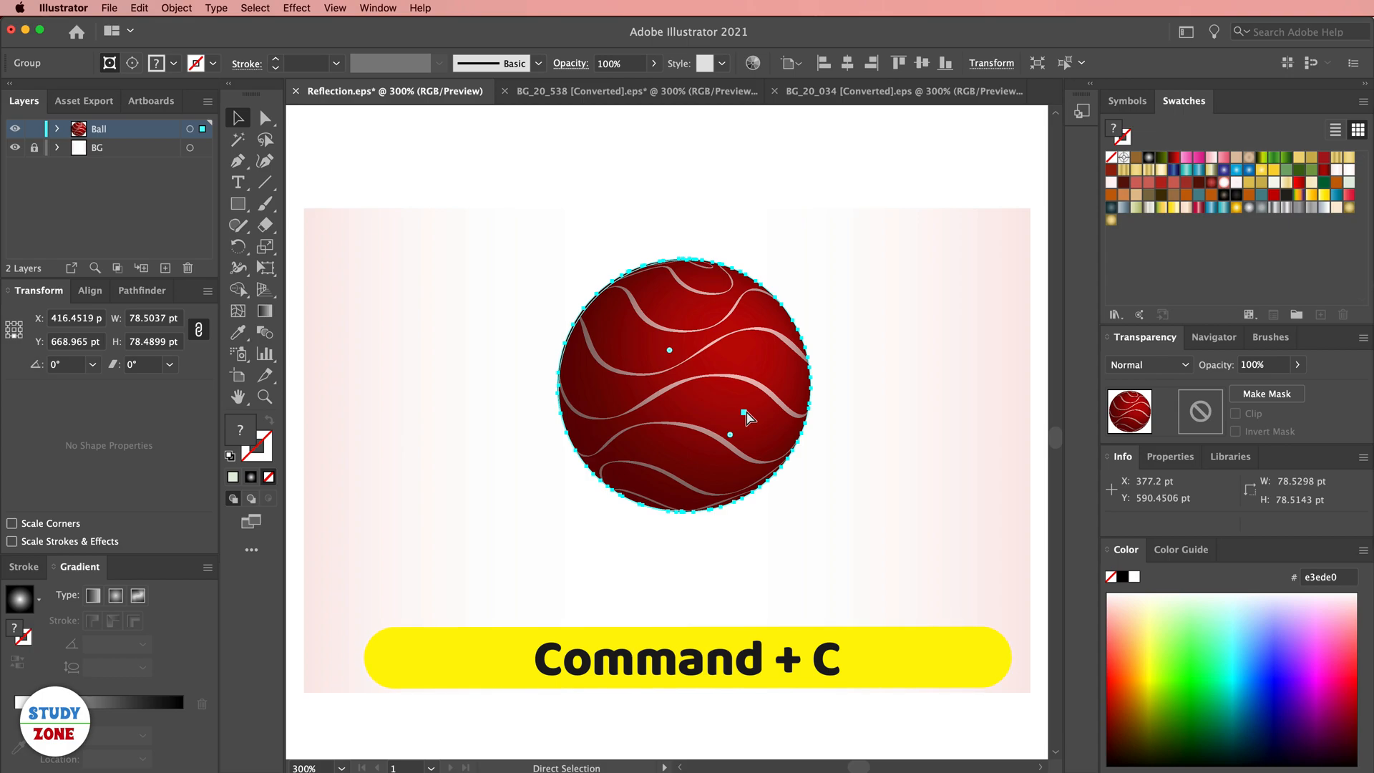
key(cmd+c)
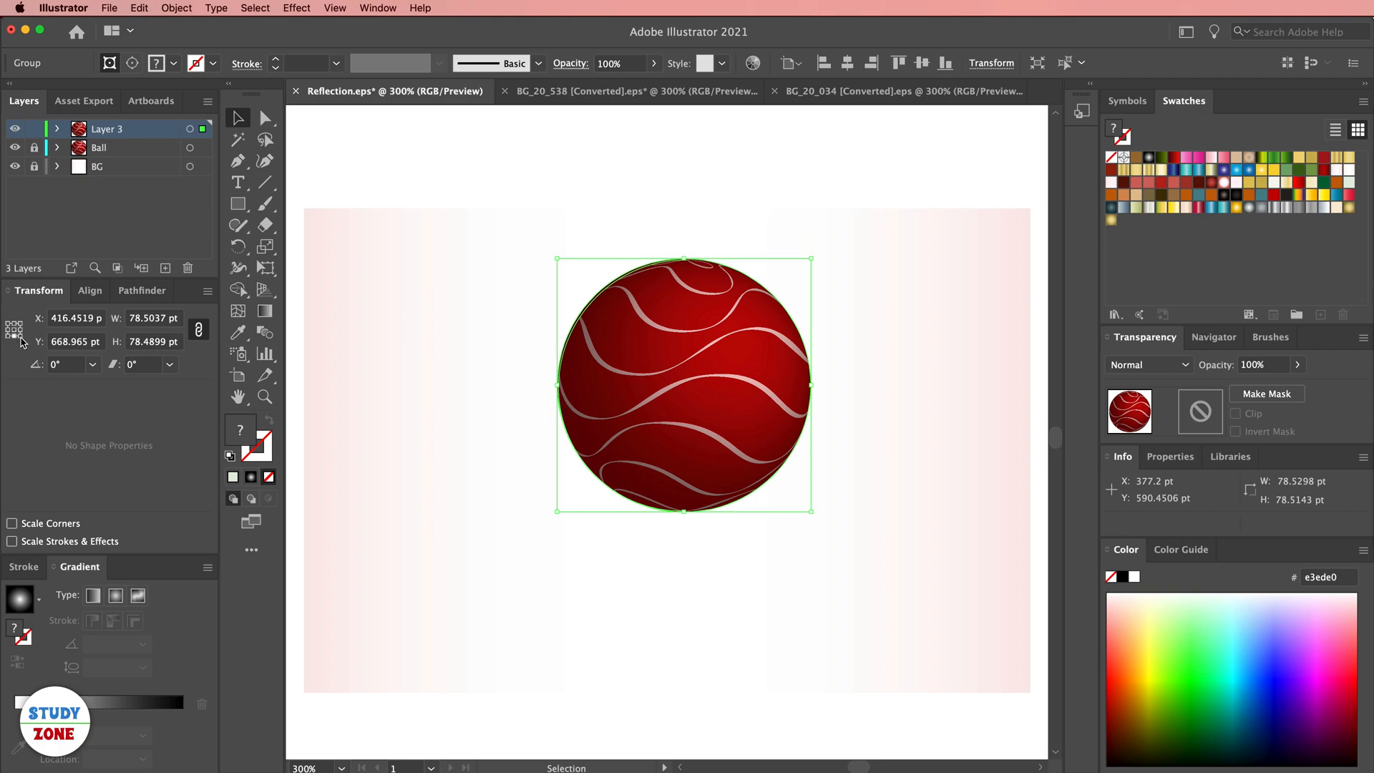
mouse_move(208, 290)
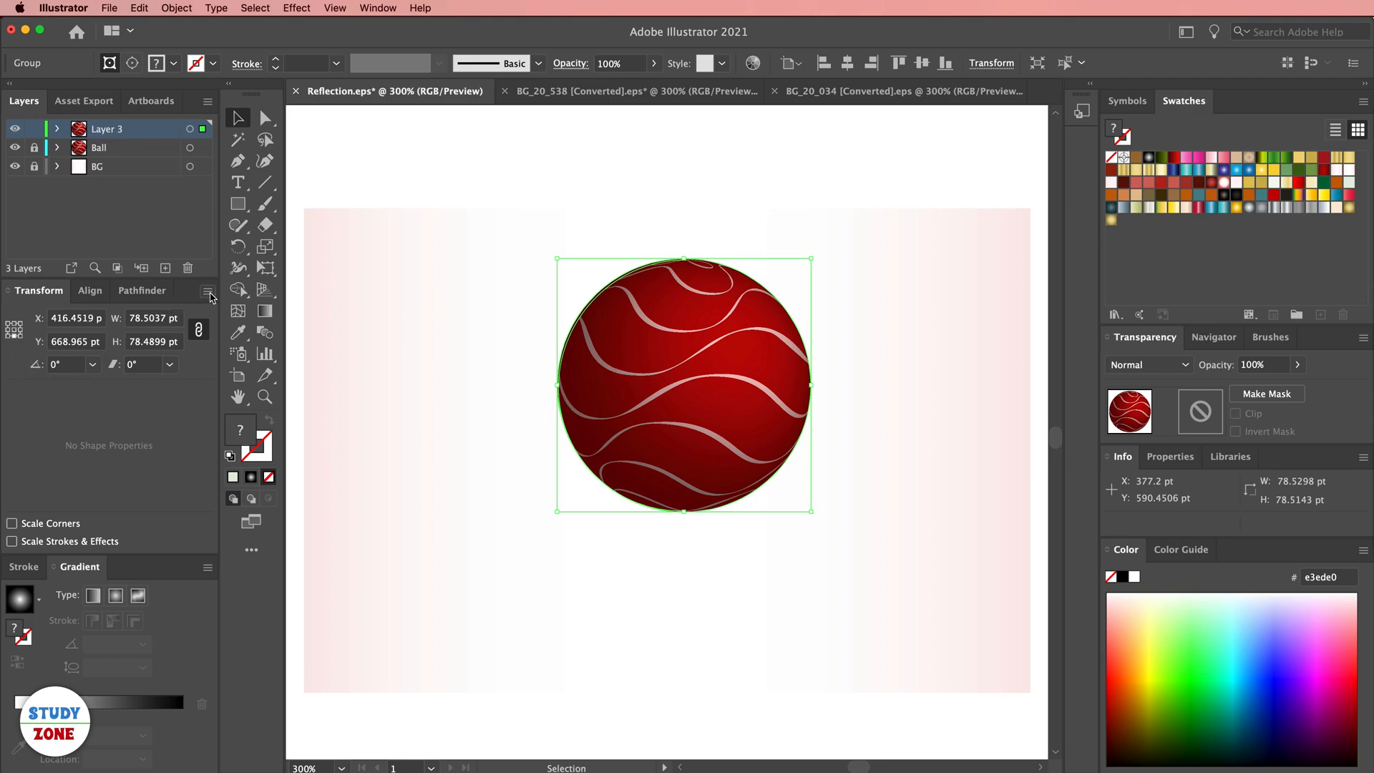
Flip the ball copy vertically beneath the original, then deselect everything.
click(208, 294)
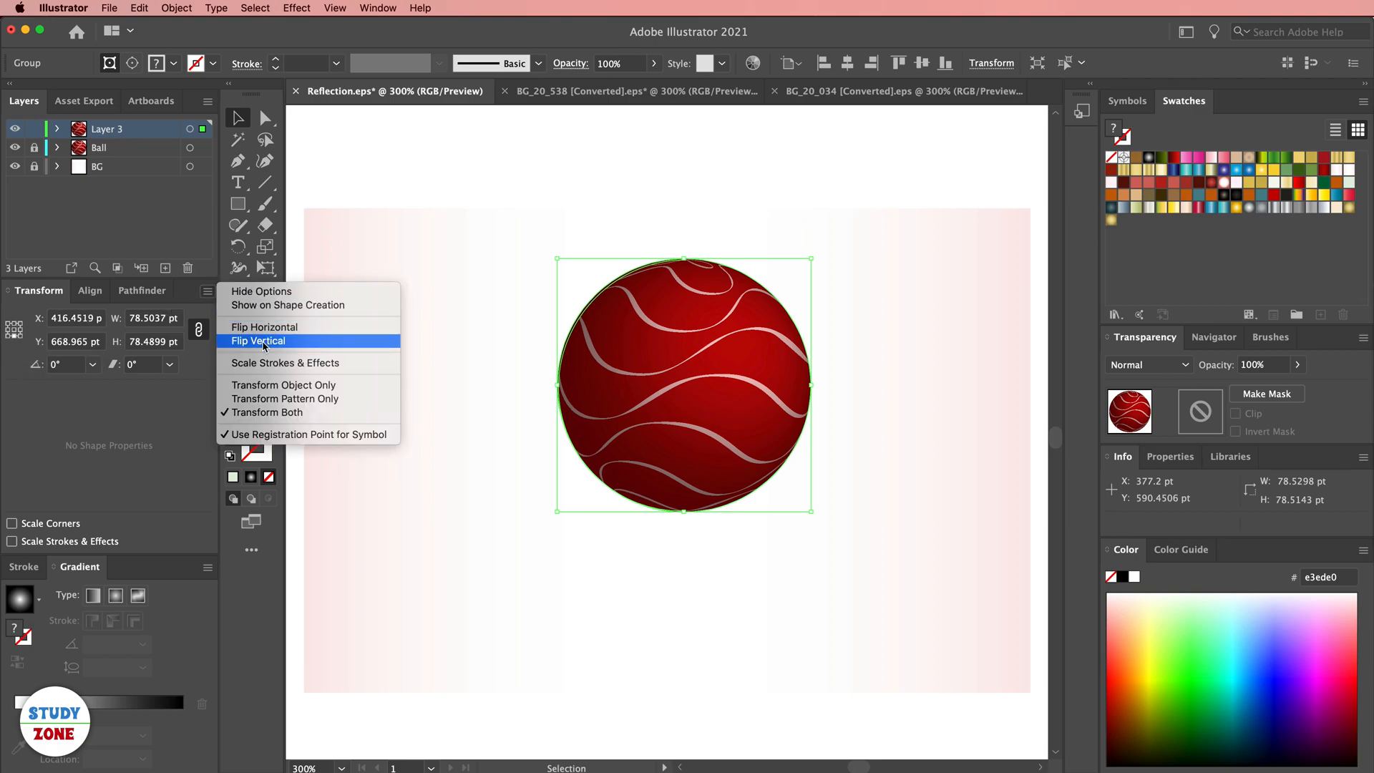
click(257, 341)
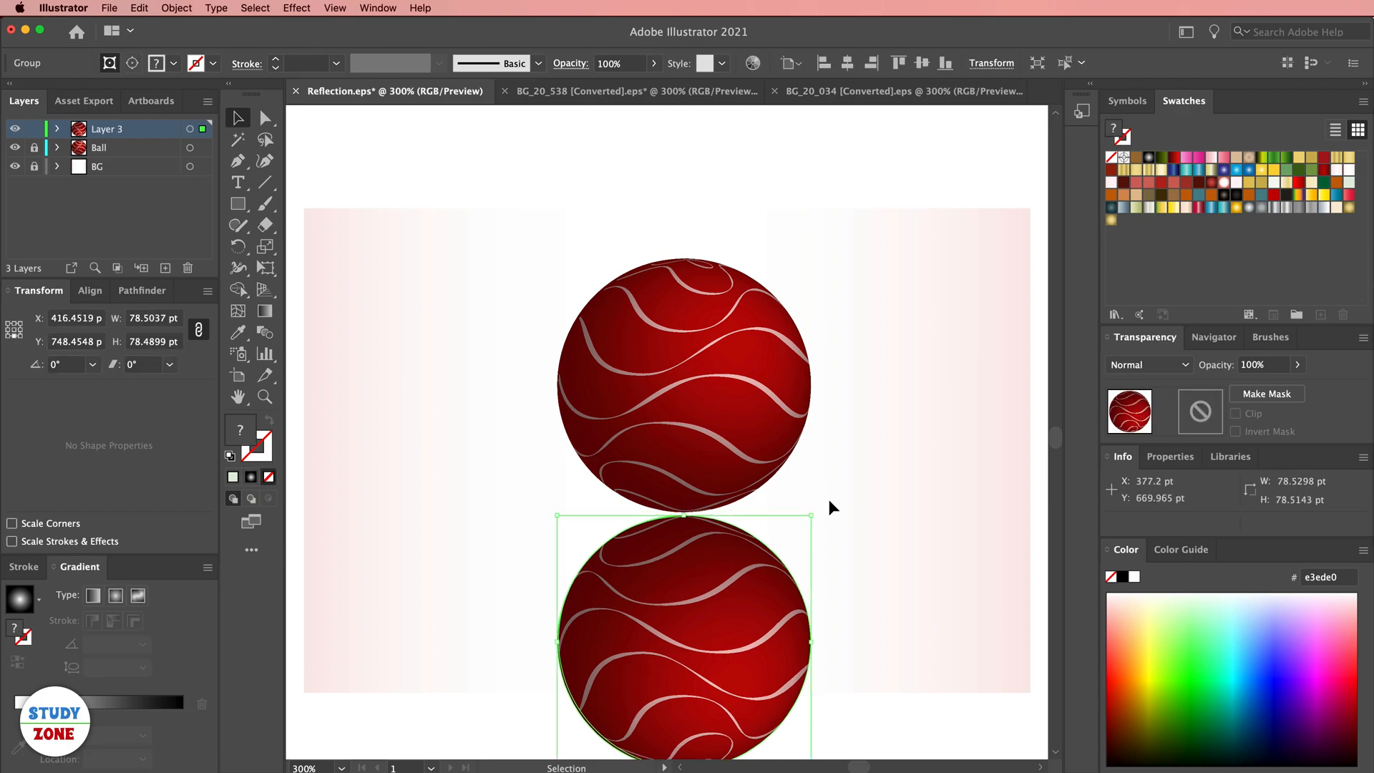
click(701, 421)
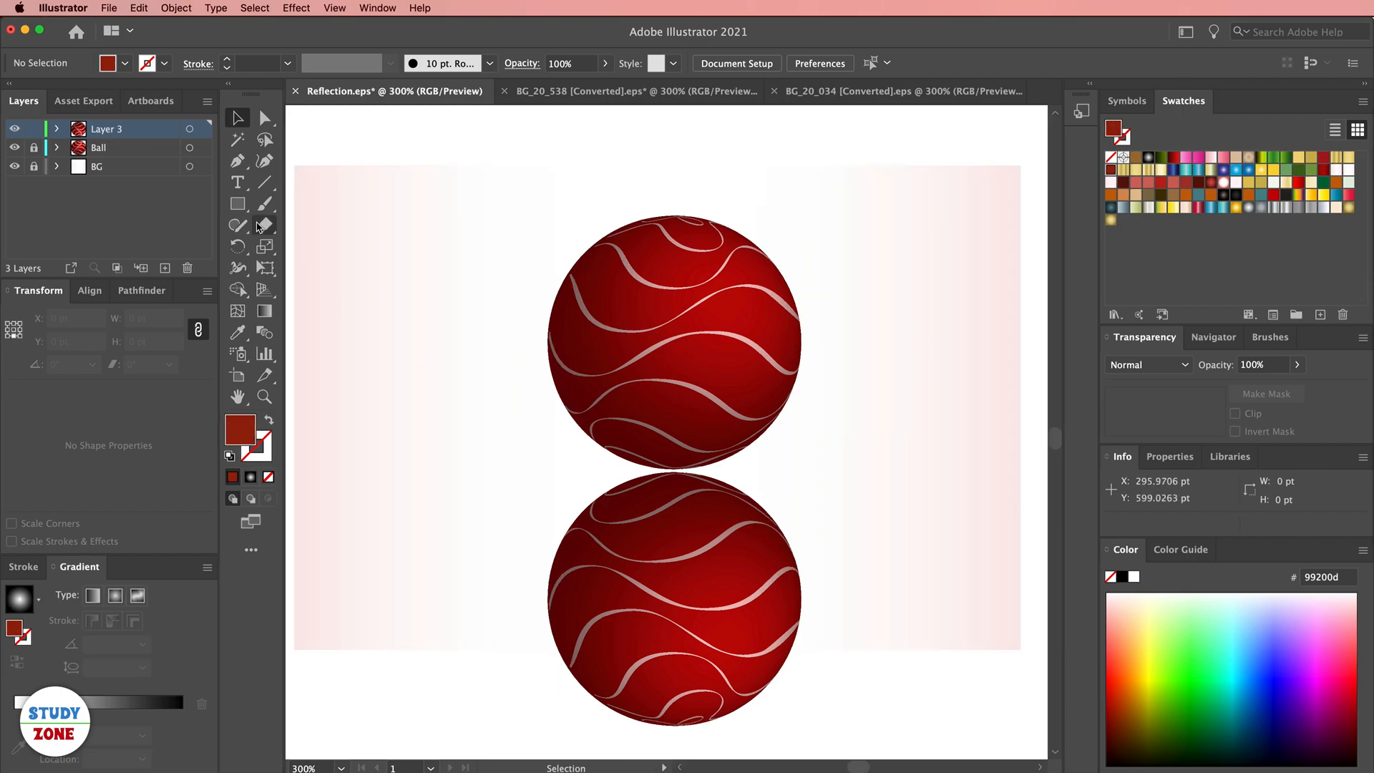
Draw a rectangle over the mirrored ball and give it the default radial gradient.
click(238, 203)
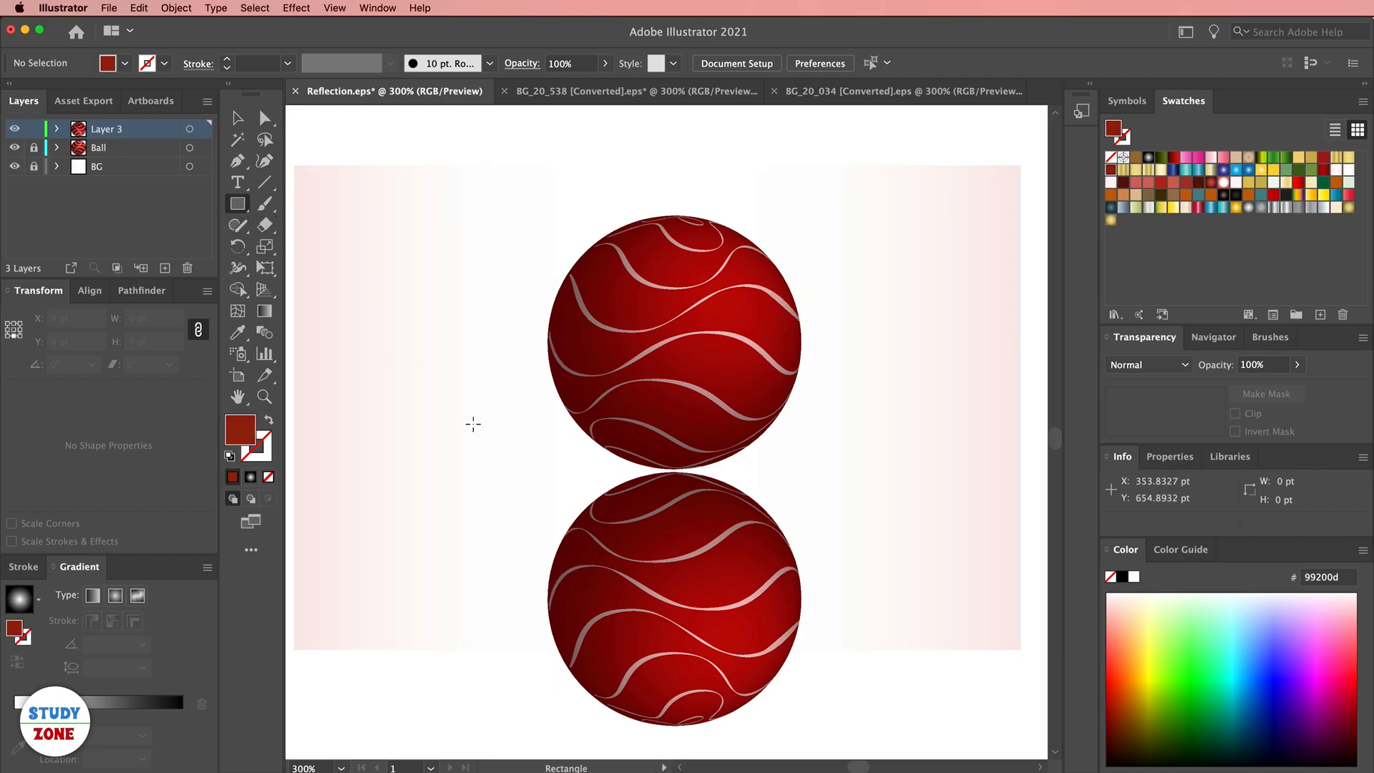
drag(492, 475, 827, 514)
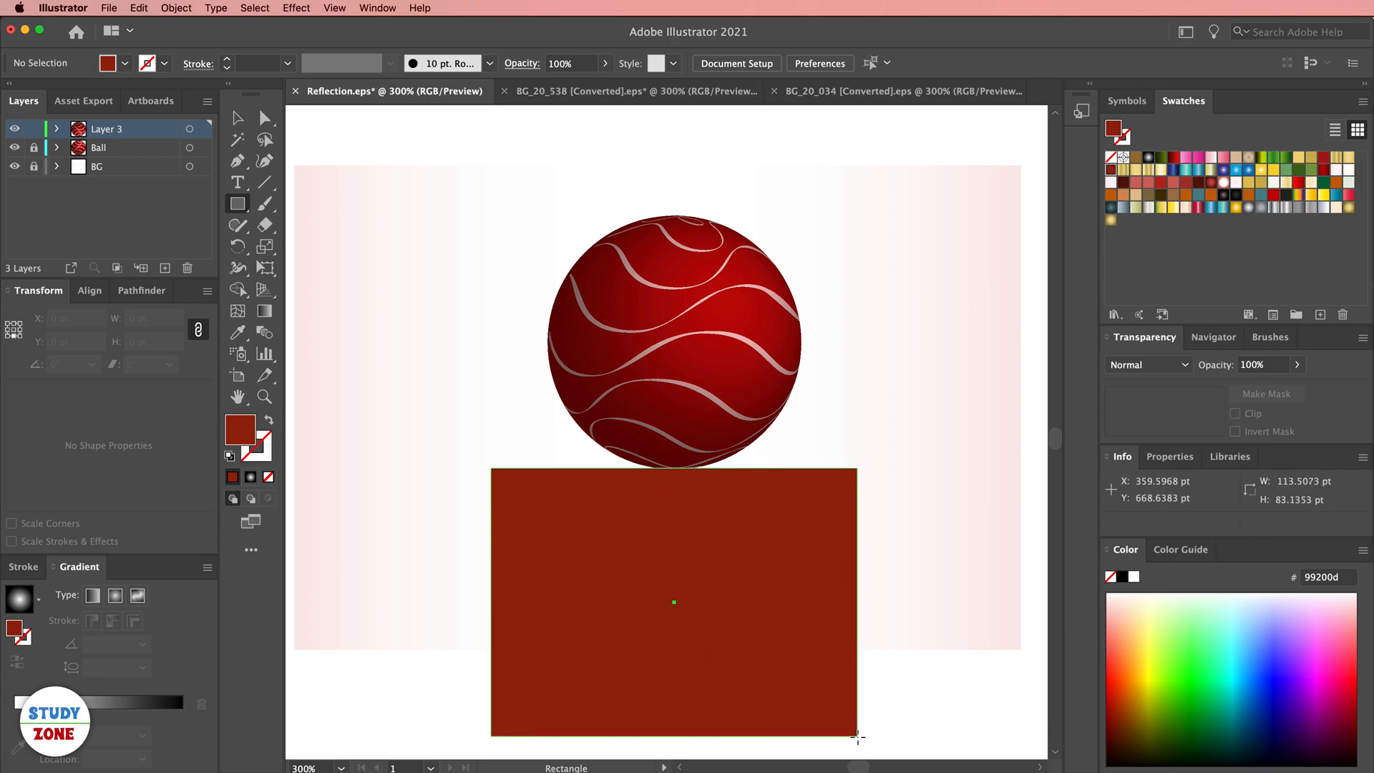
click(673, 602)
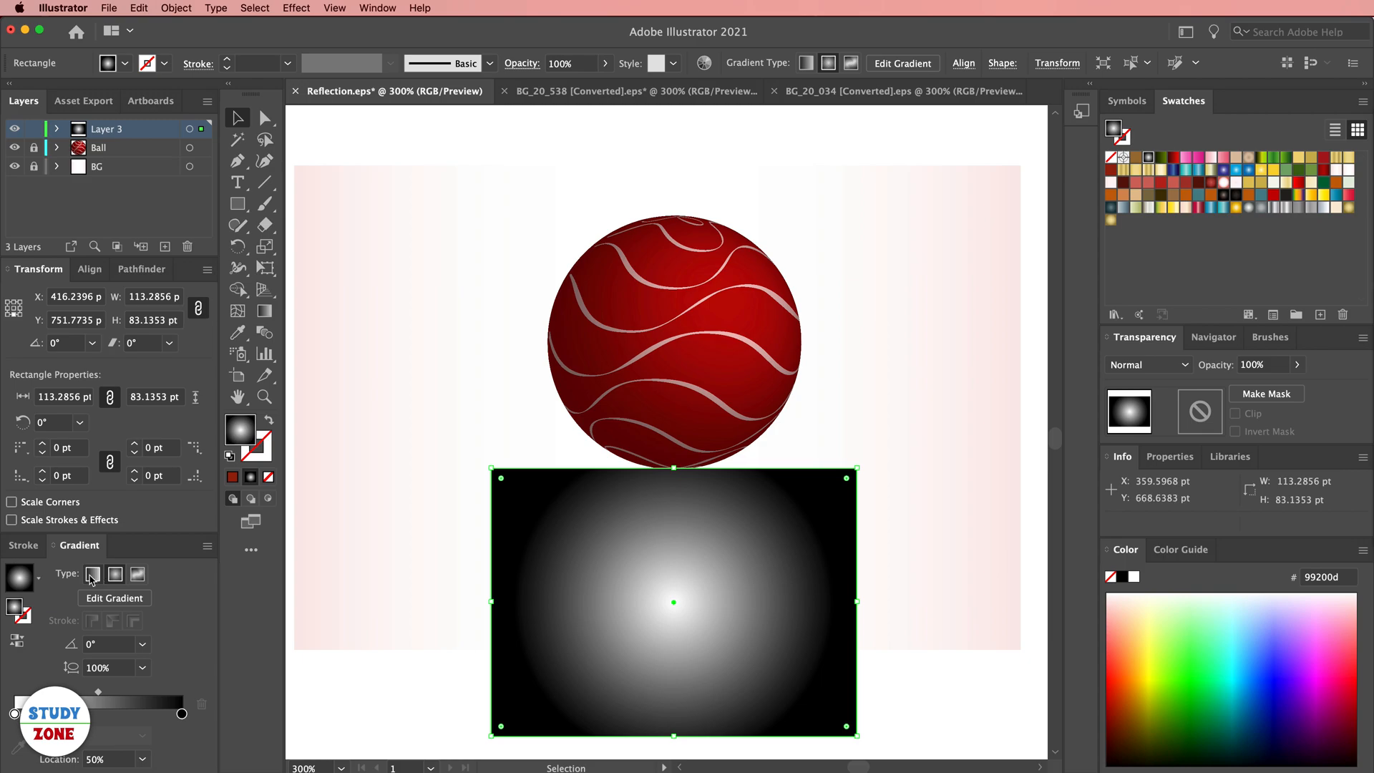
mouse_move(92, 574)
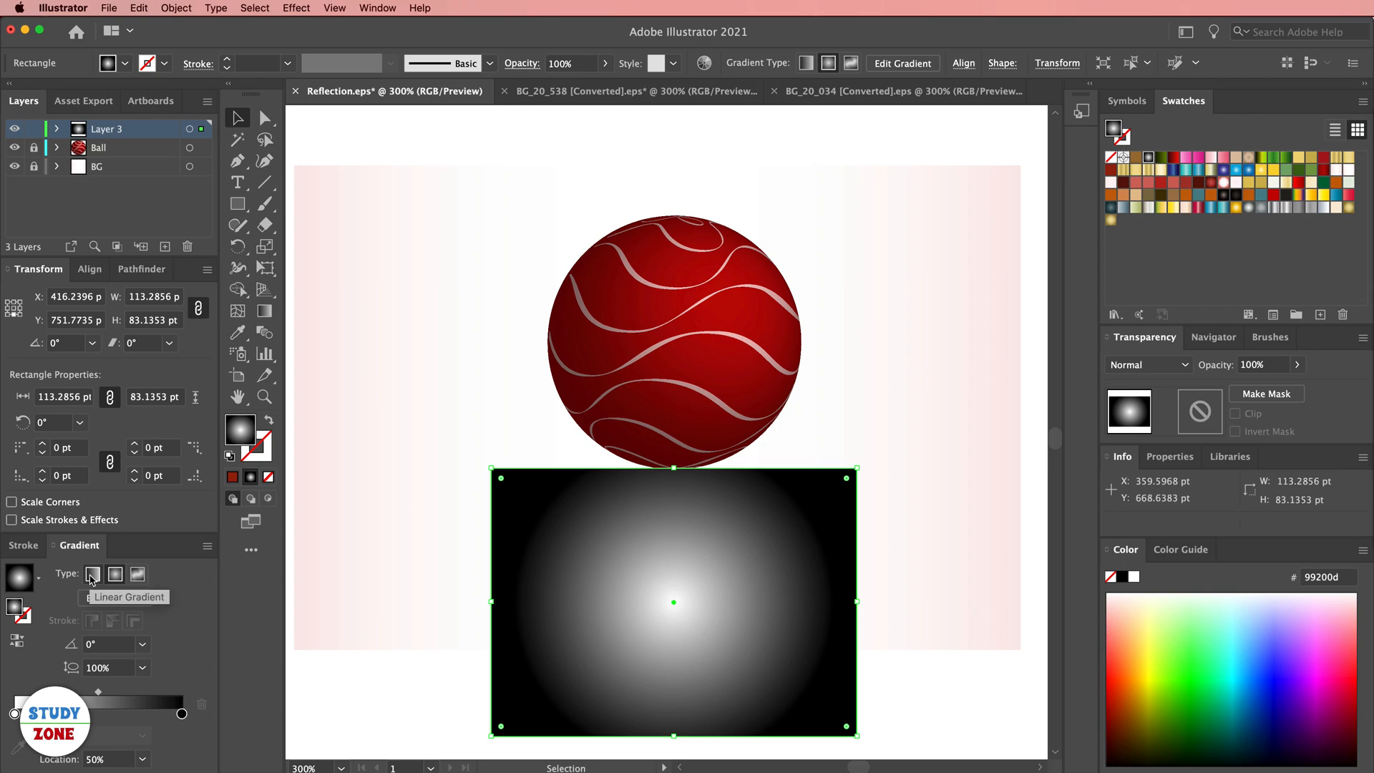
Switch the rectangle's gradient to linear, white at top to black at bottom.
click(93, 574)
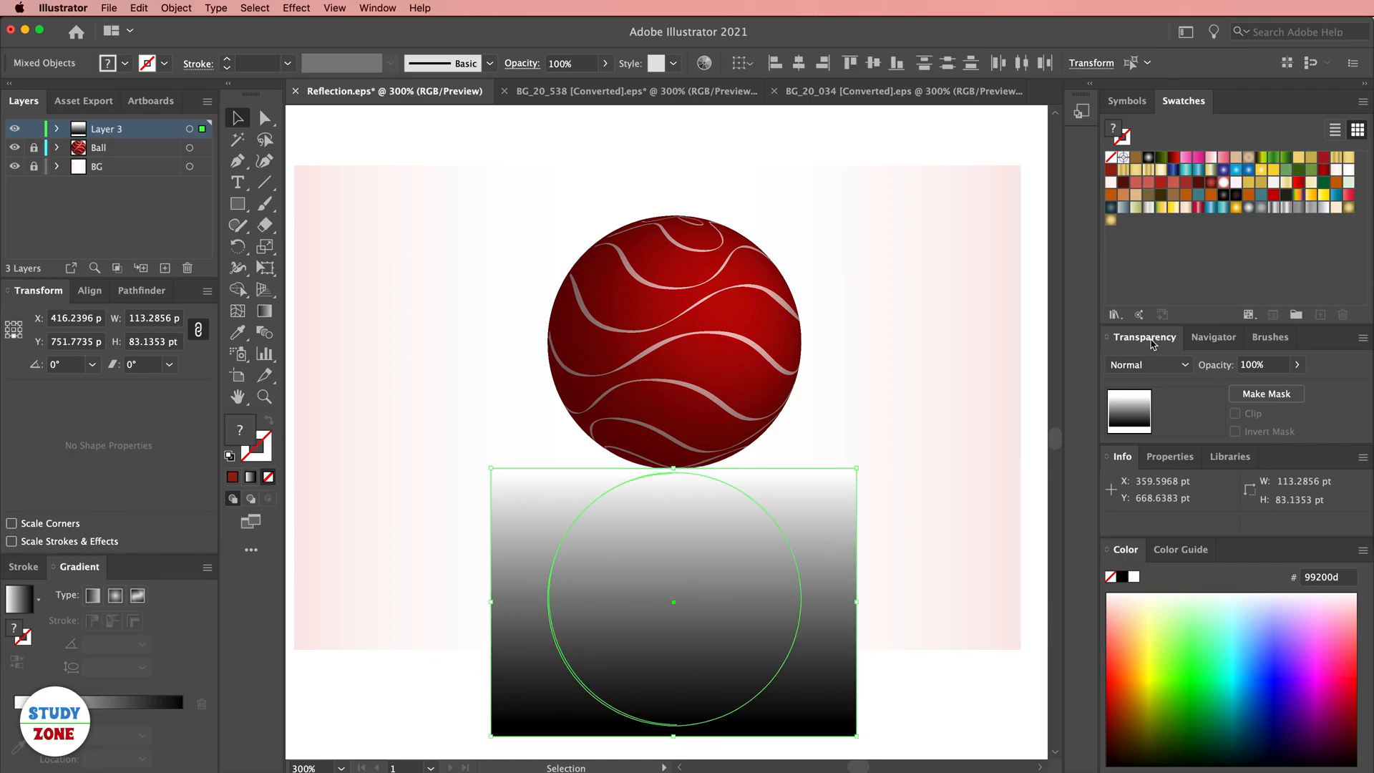
Float the Transparency panel and make the gradient rectangle the mirrored ball's opacity mask.
drag(1143, 336, 1016, 289)
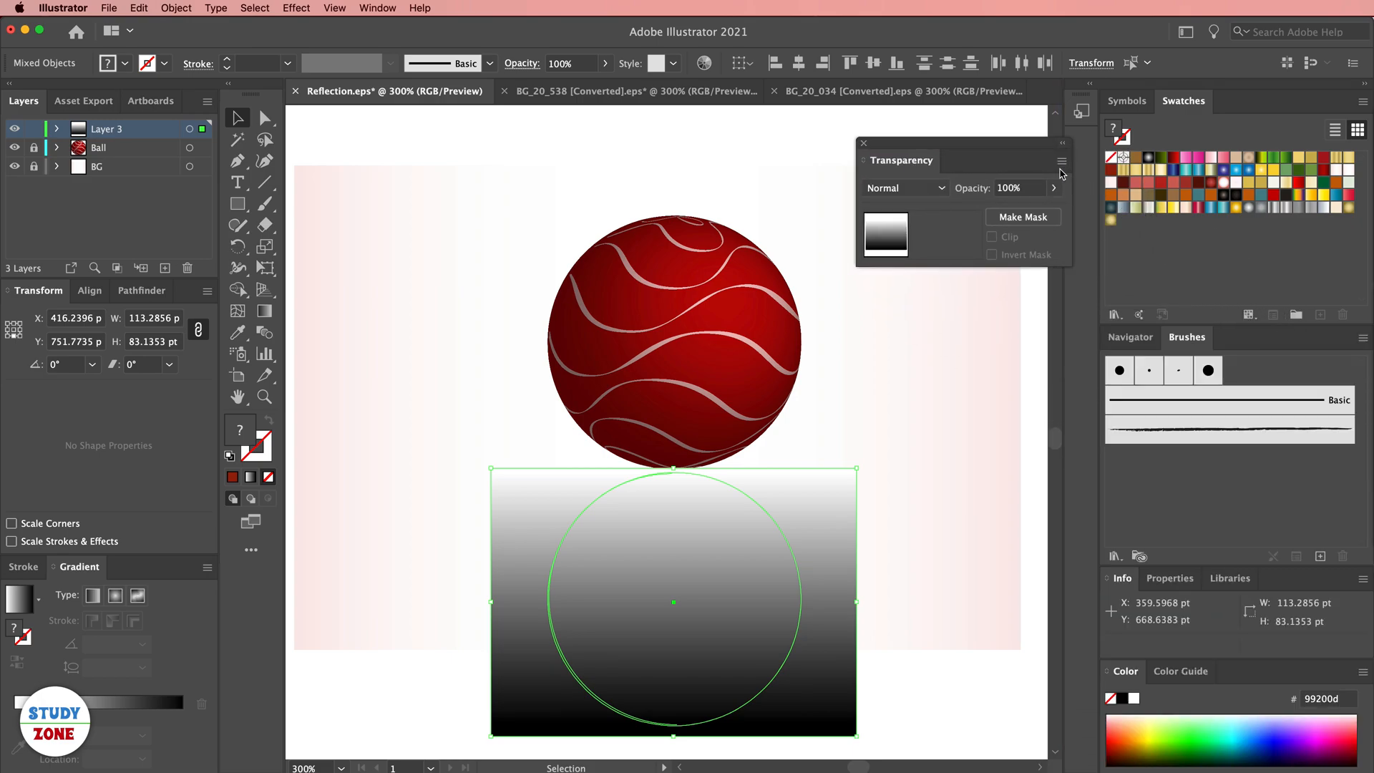
click(1061, 163)
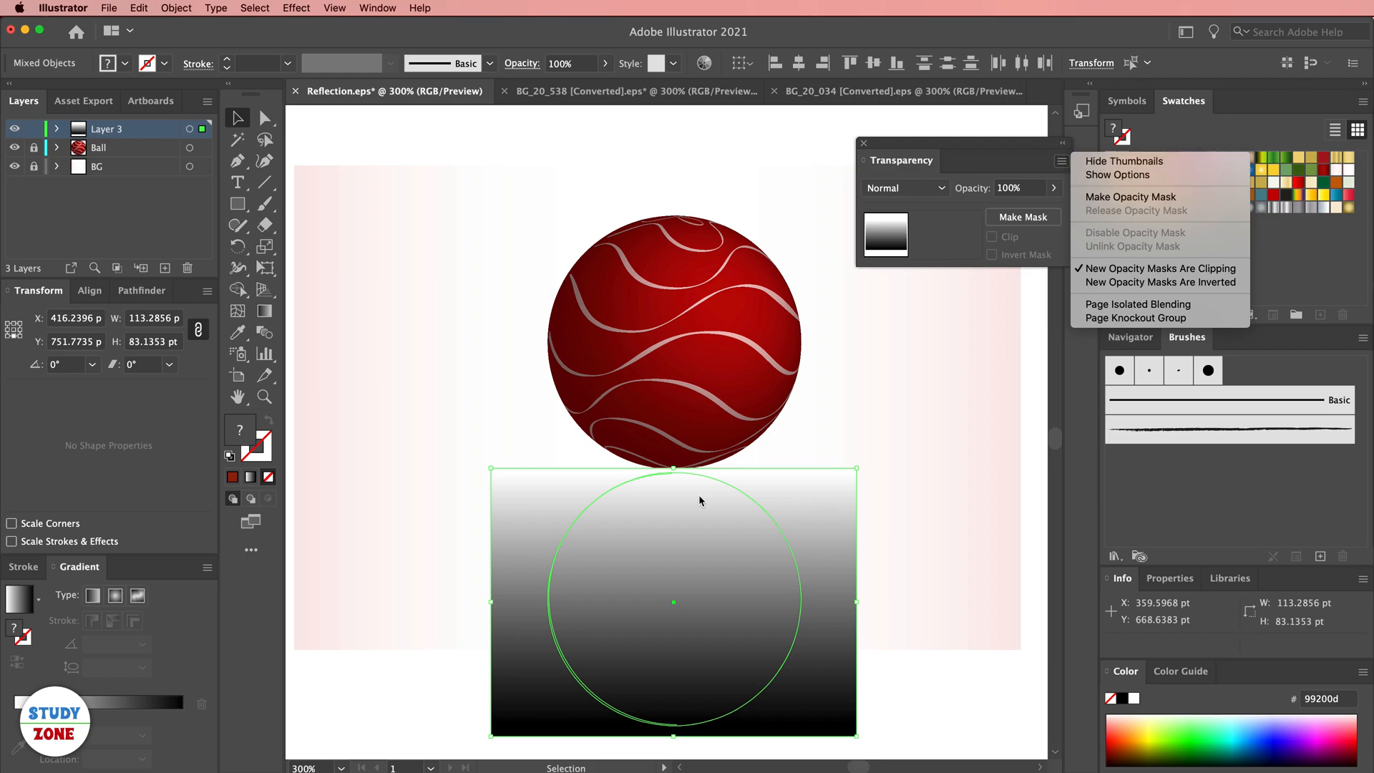
mouse_move(1160, 281)
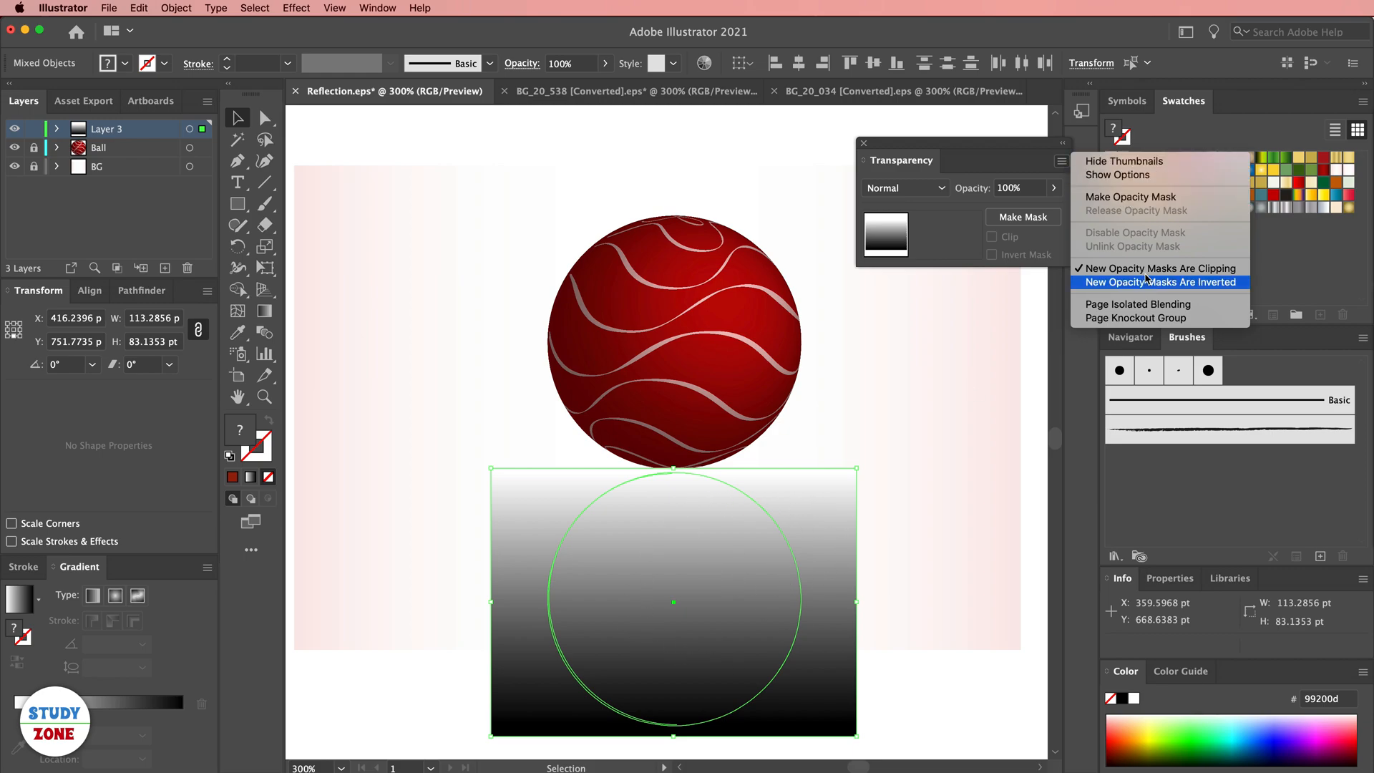
mouse_move(1130, 196)
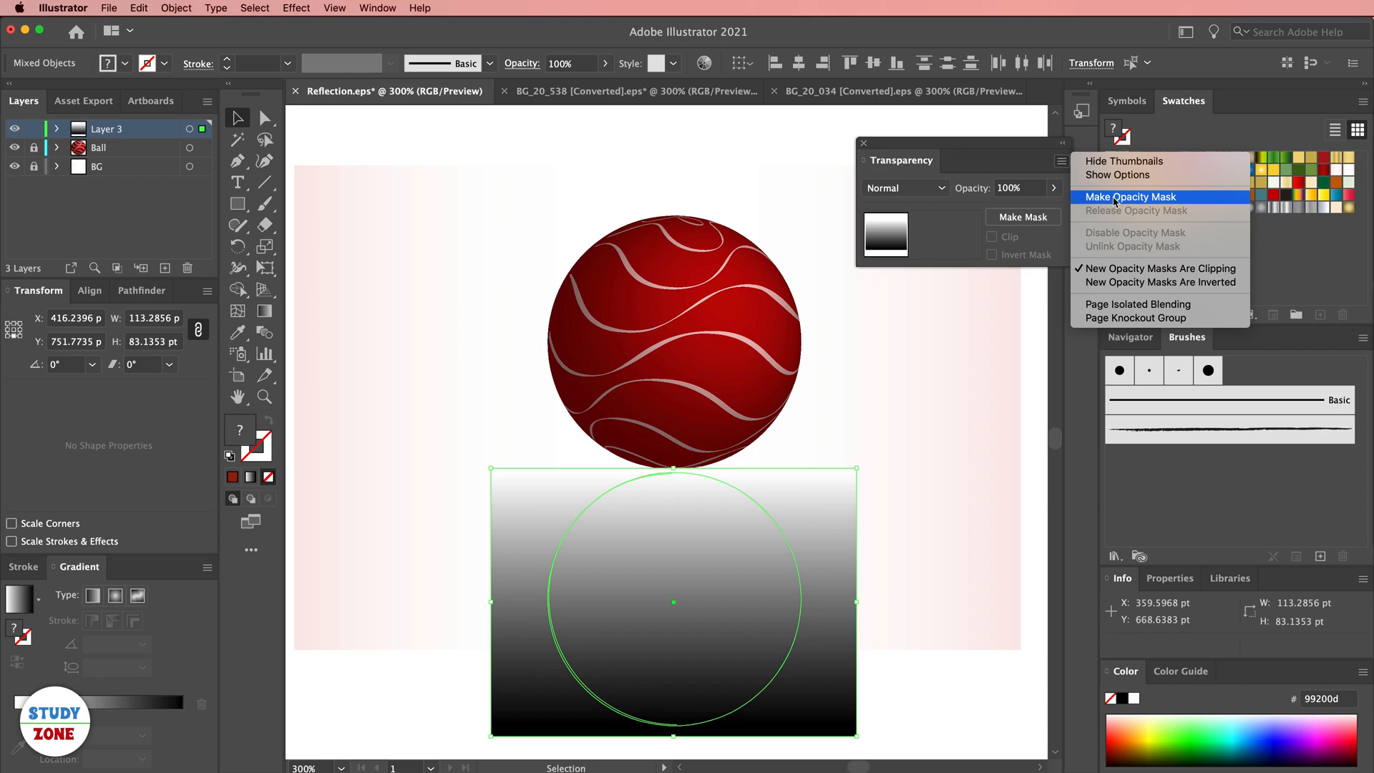
click(1130, 196)
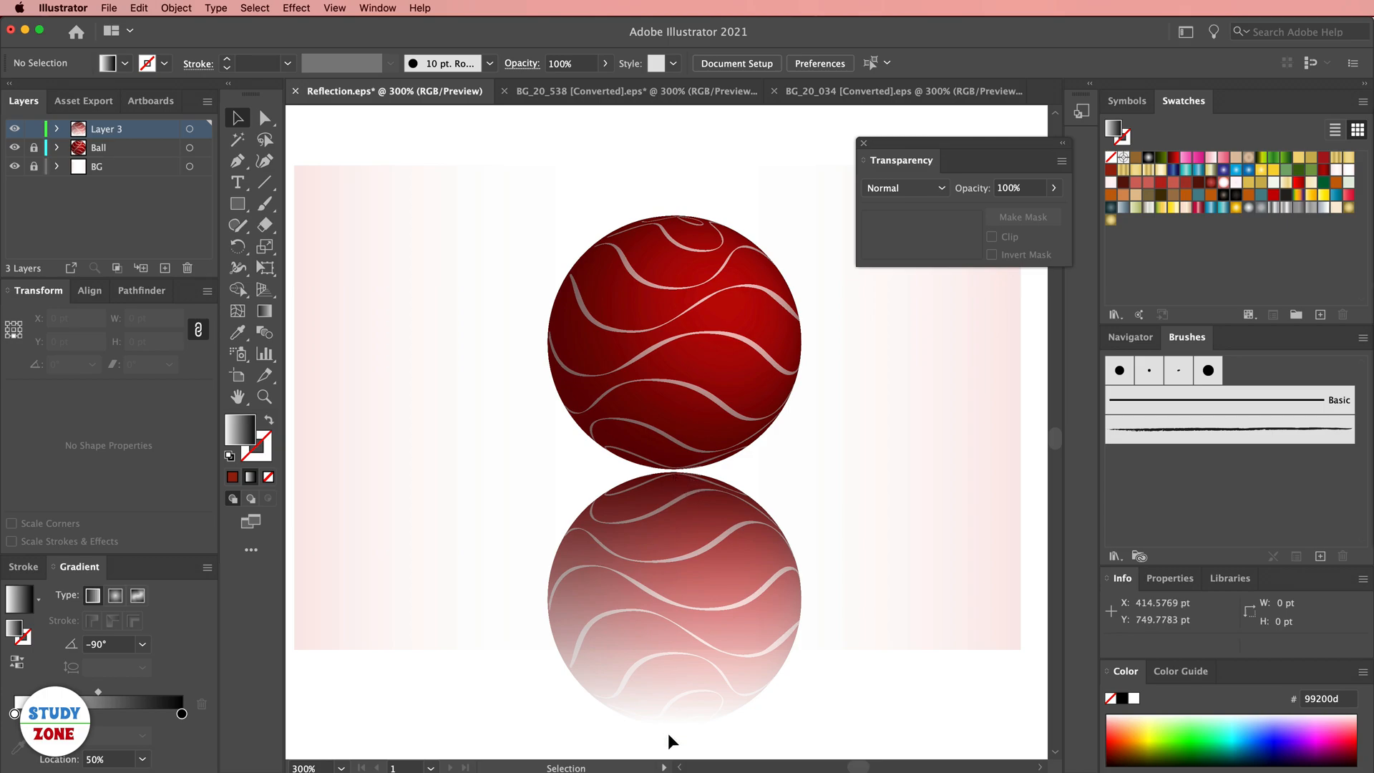
mouse_move(684, 732)
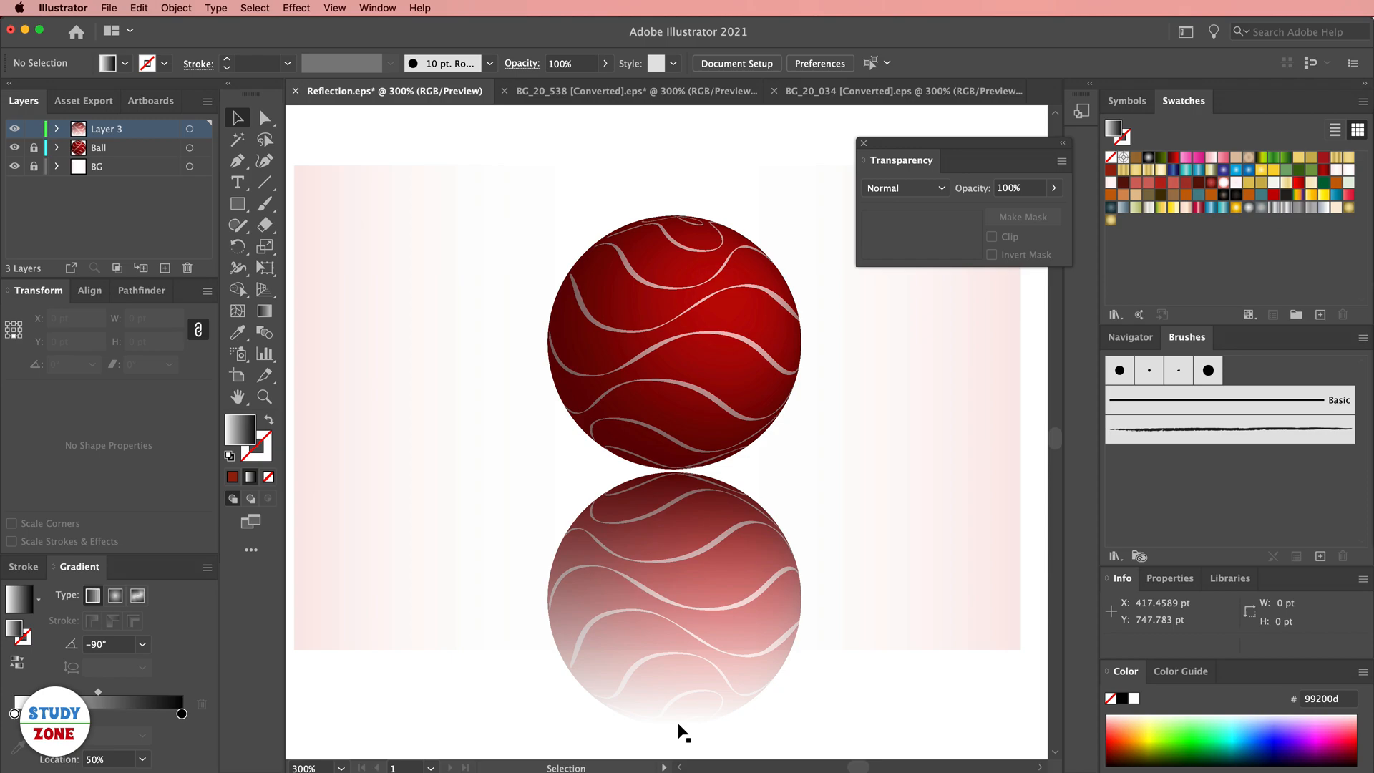
mouse_move(799, 643)
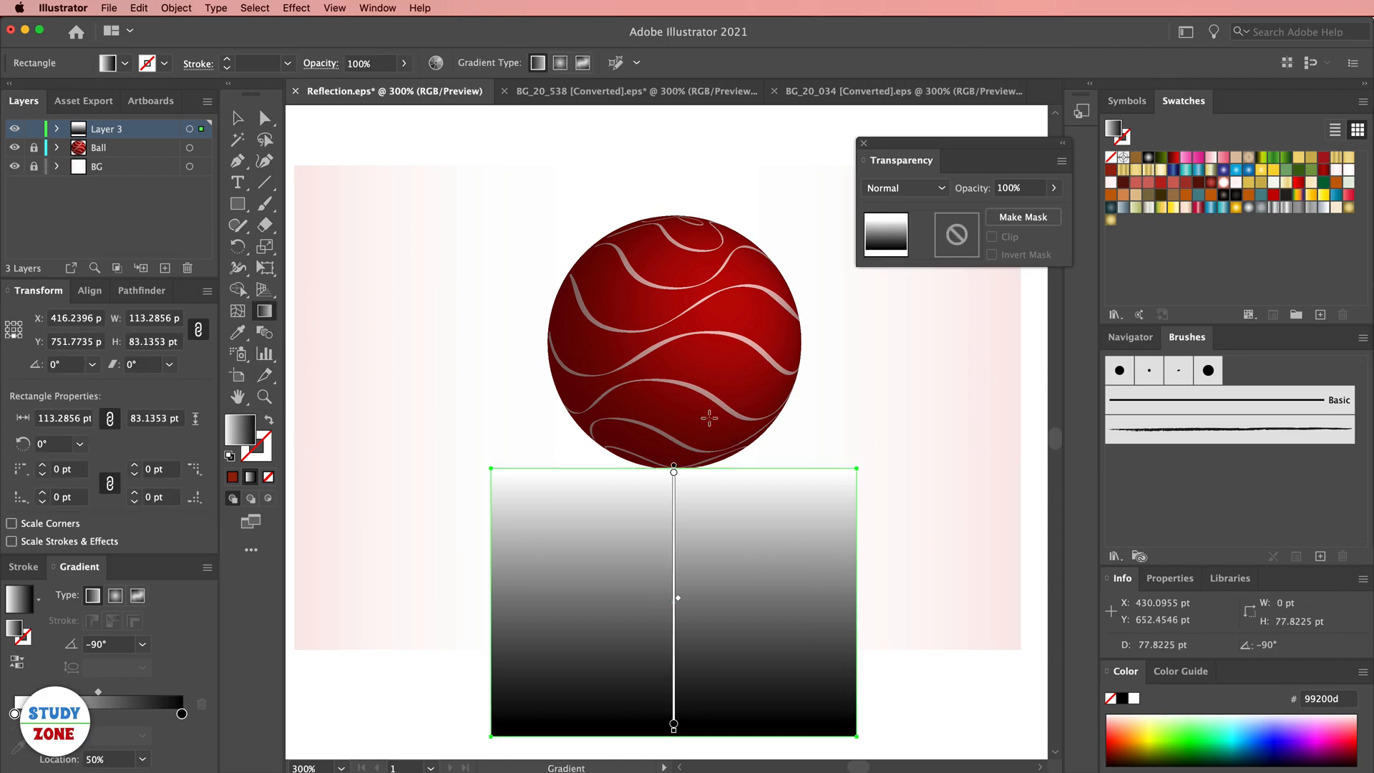
Shorten the gradient toward the rectangle's top edge and make it radial.
drag(674, 471, 679, 366)
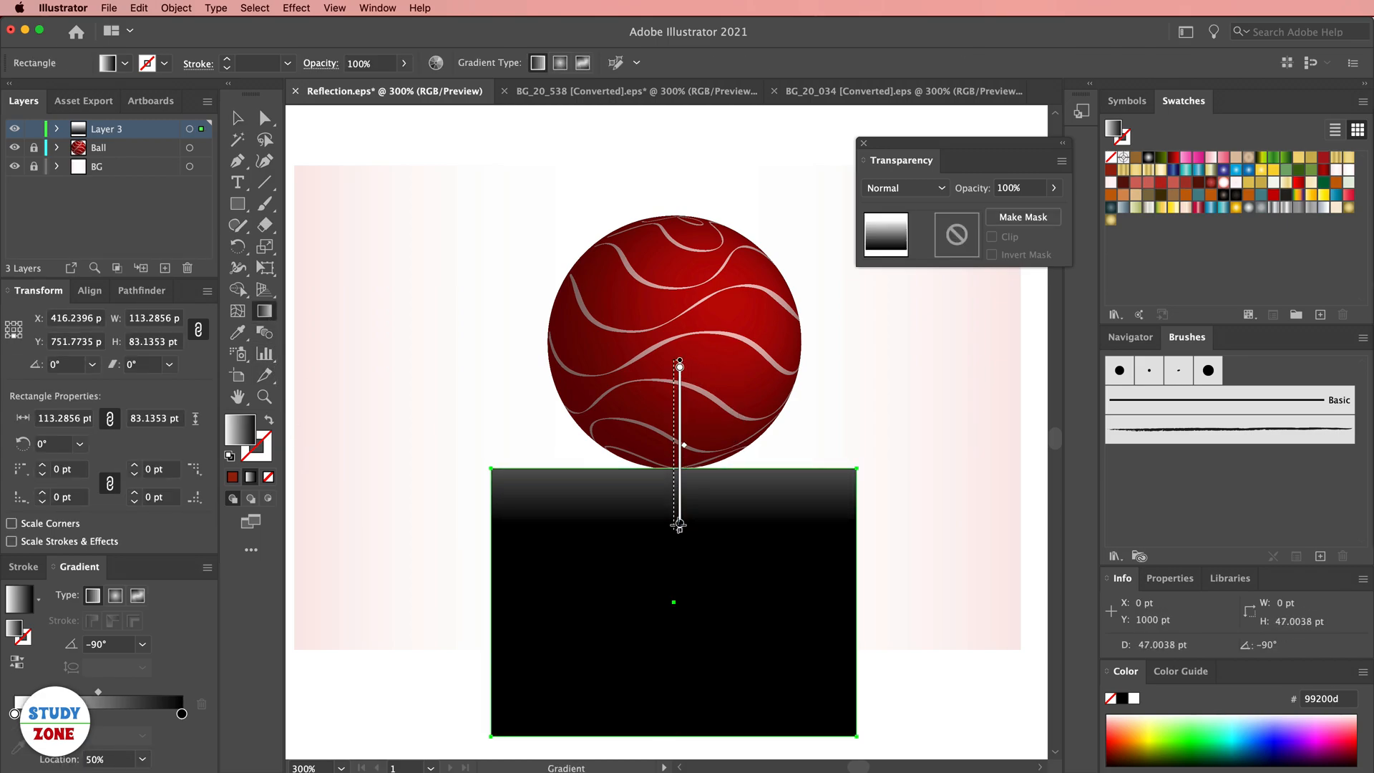
drag(680, 523, 675, 554)
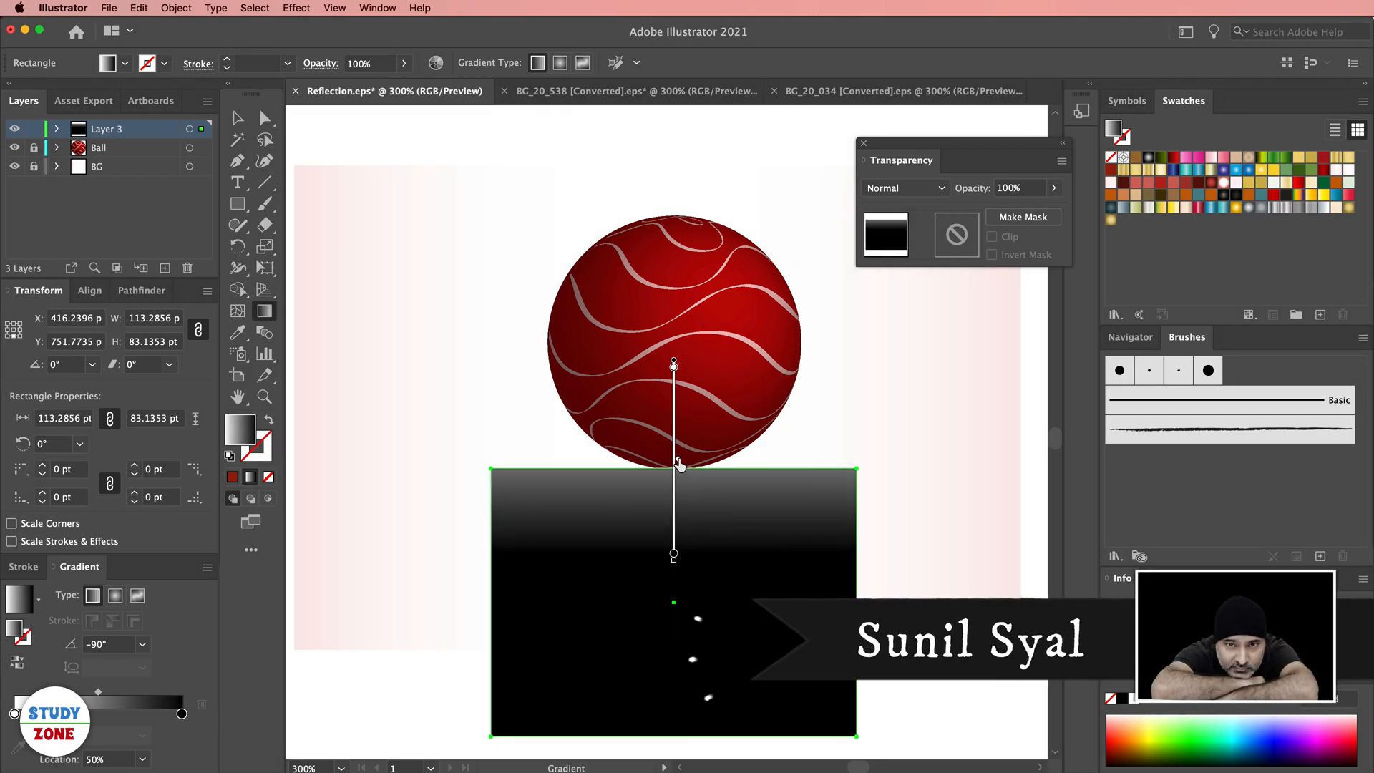
click(238, 117)
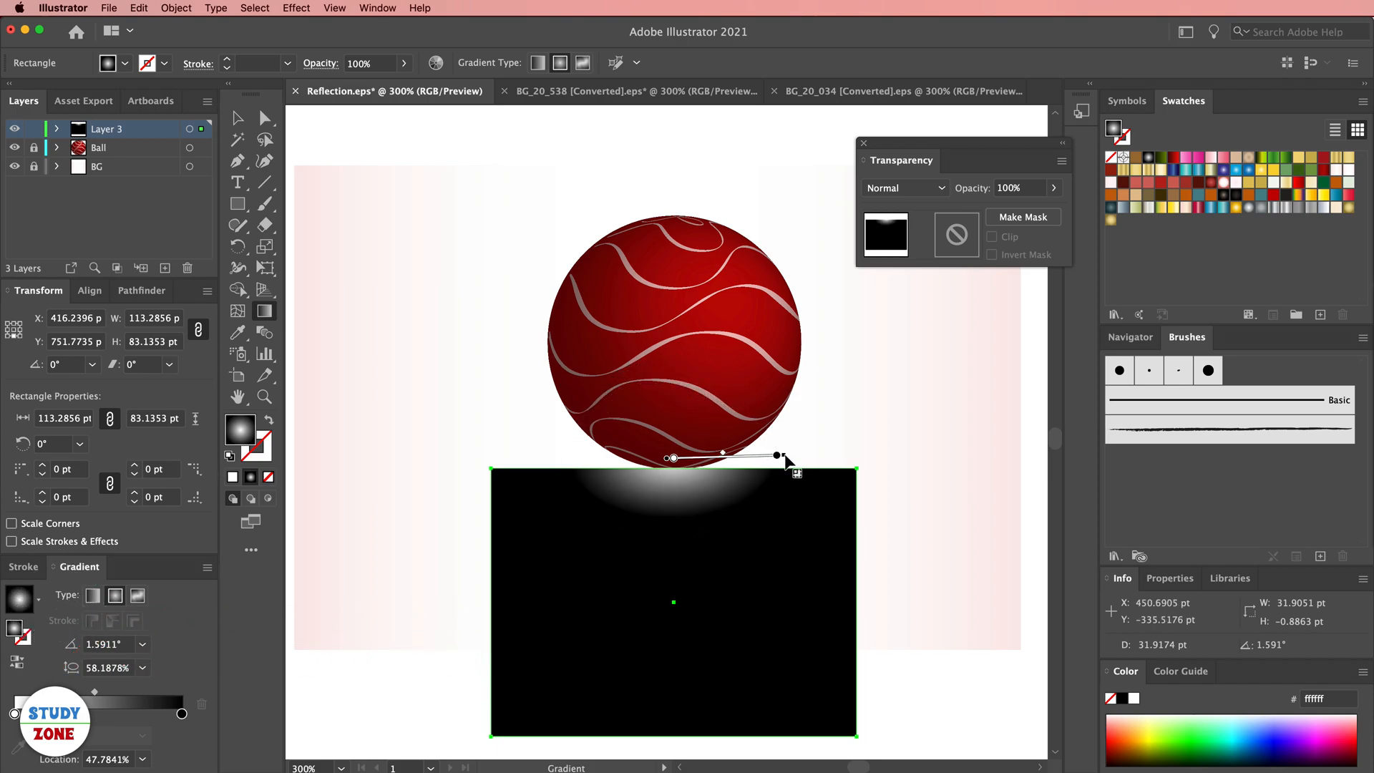
Select the glow rectangle together with the mirrored ball.
drag(778, 457, 813, 454)
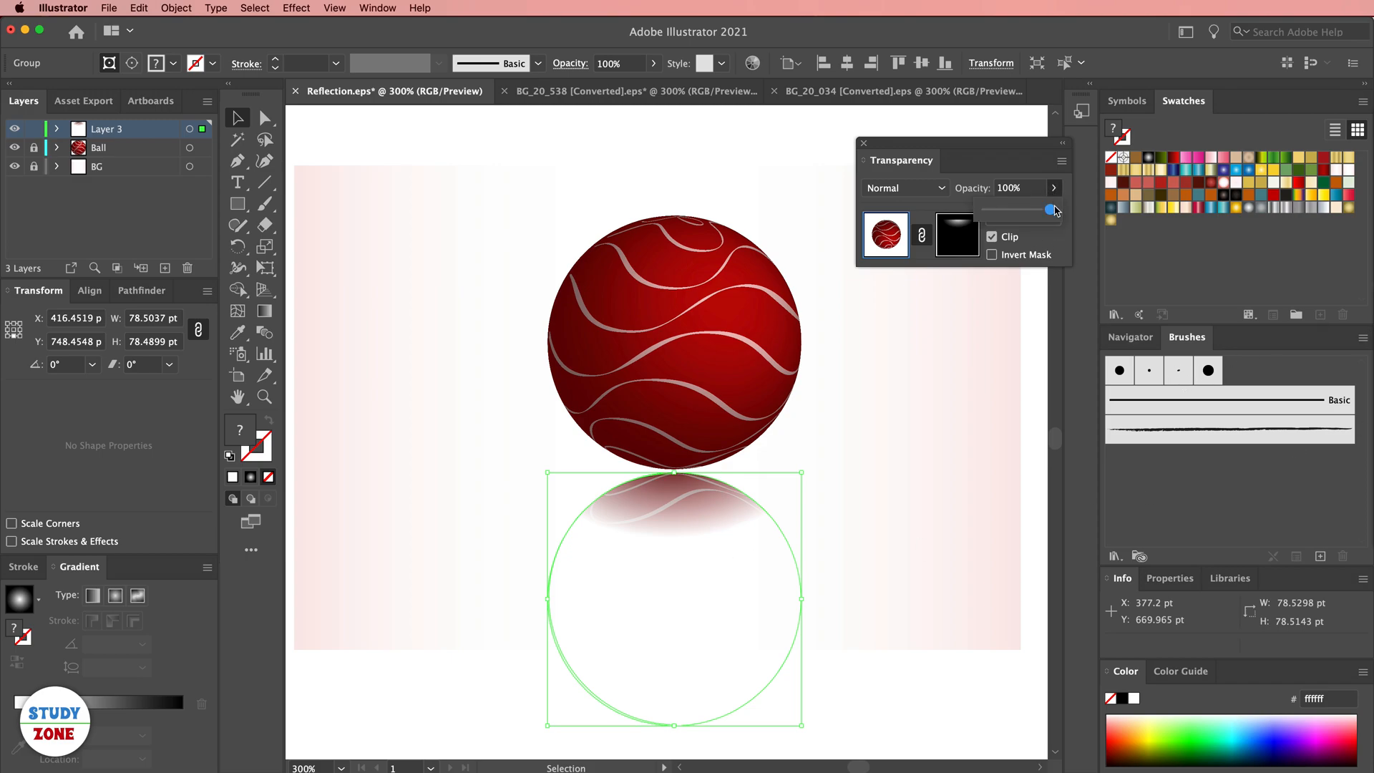
Lower the masked reflection's opacity to 30%.
drag(1051, 210, 1014, 210)
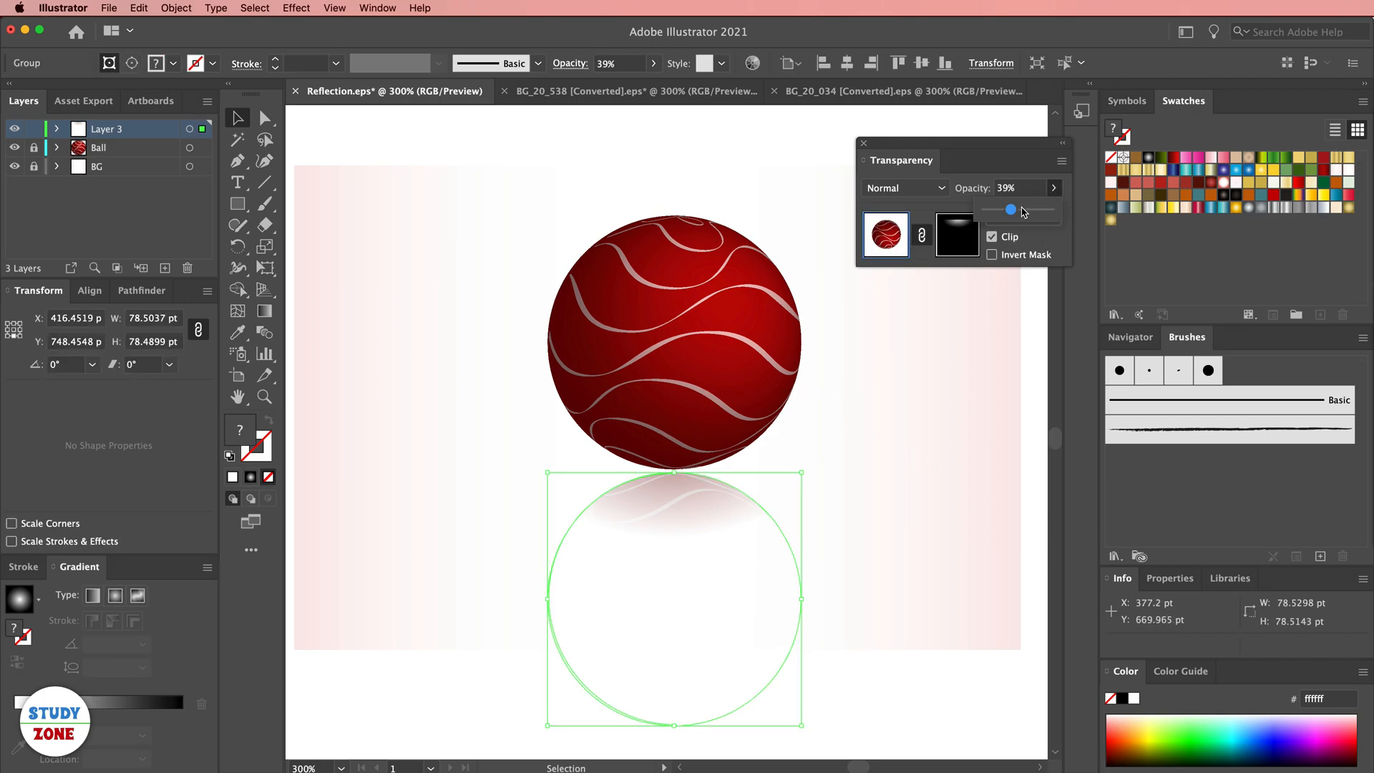
click(902, 491)
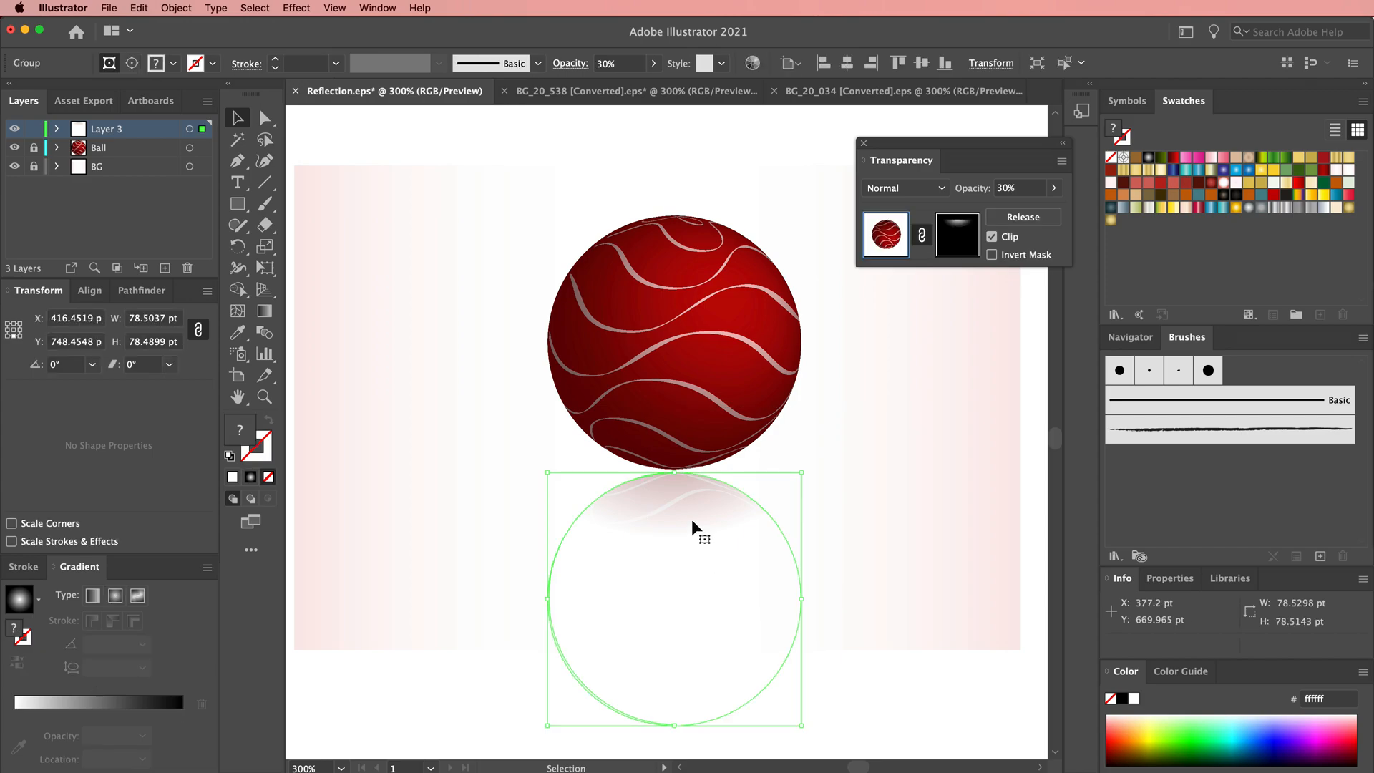
mouse_move(723, 524)
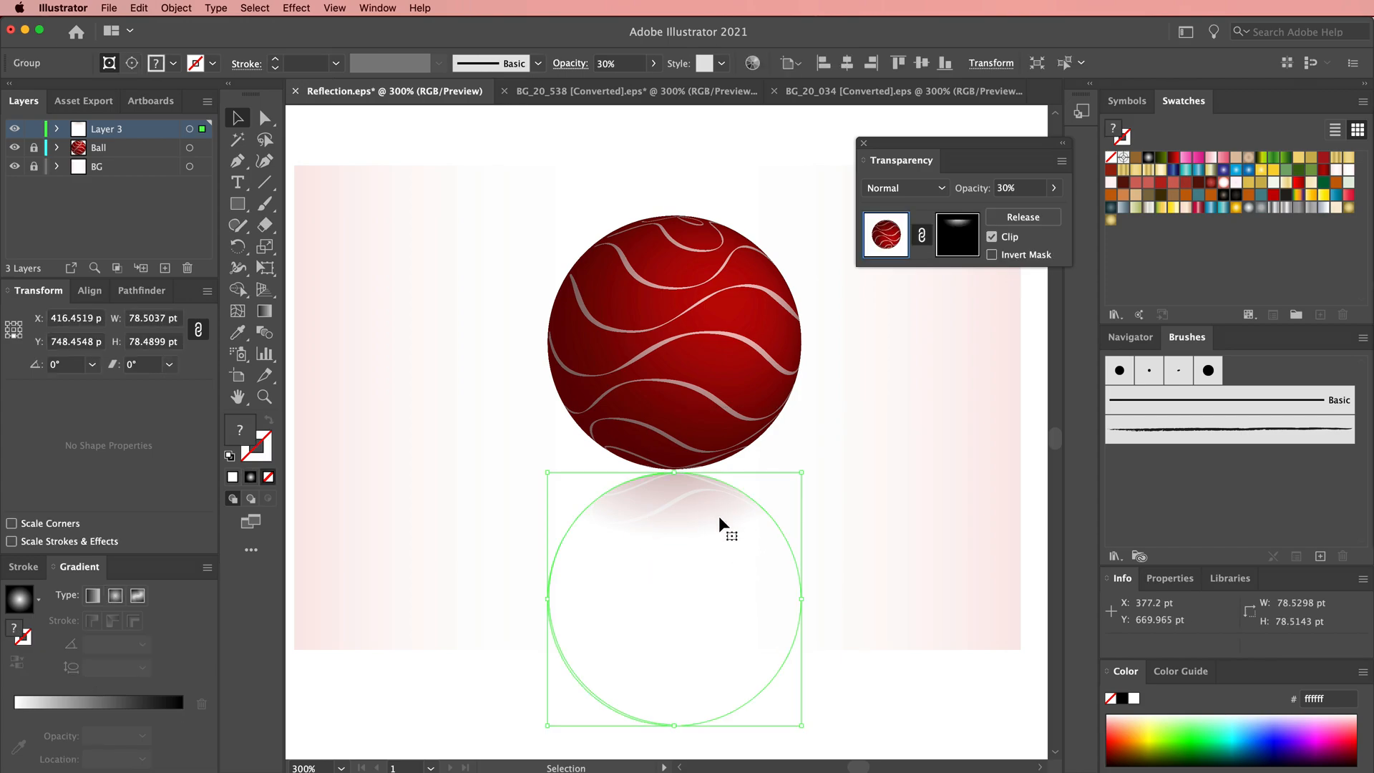
mouse_move(698, 524)
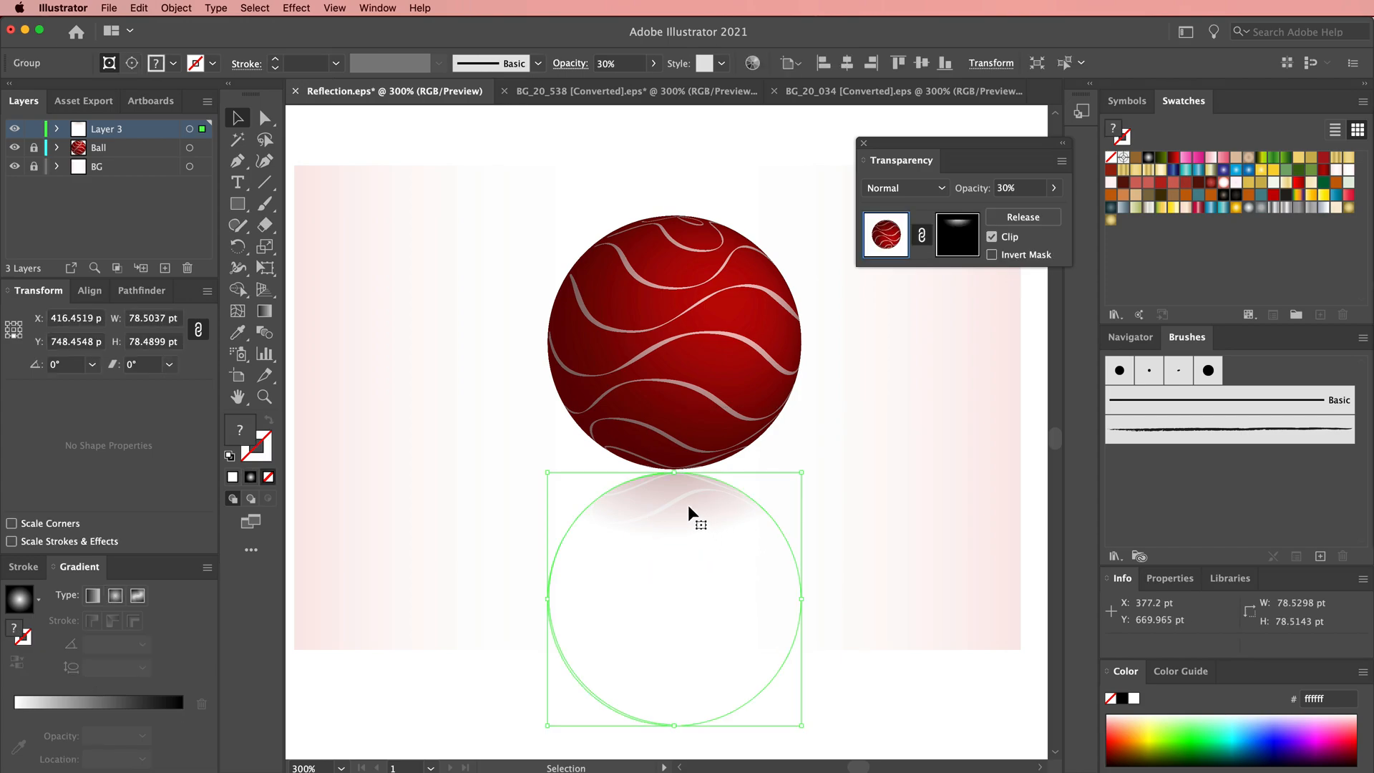
Release the opacity mask and reapply the glow rectangle as the ball's mask.
right_click(692, 512)
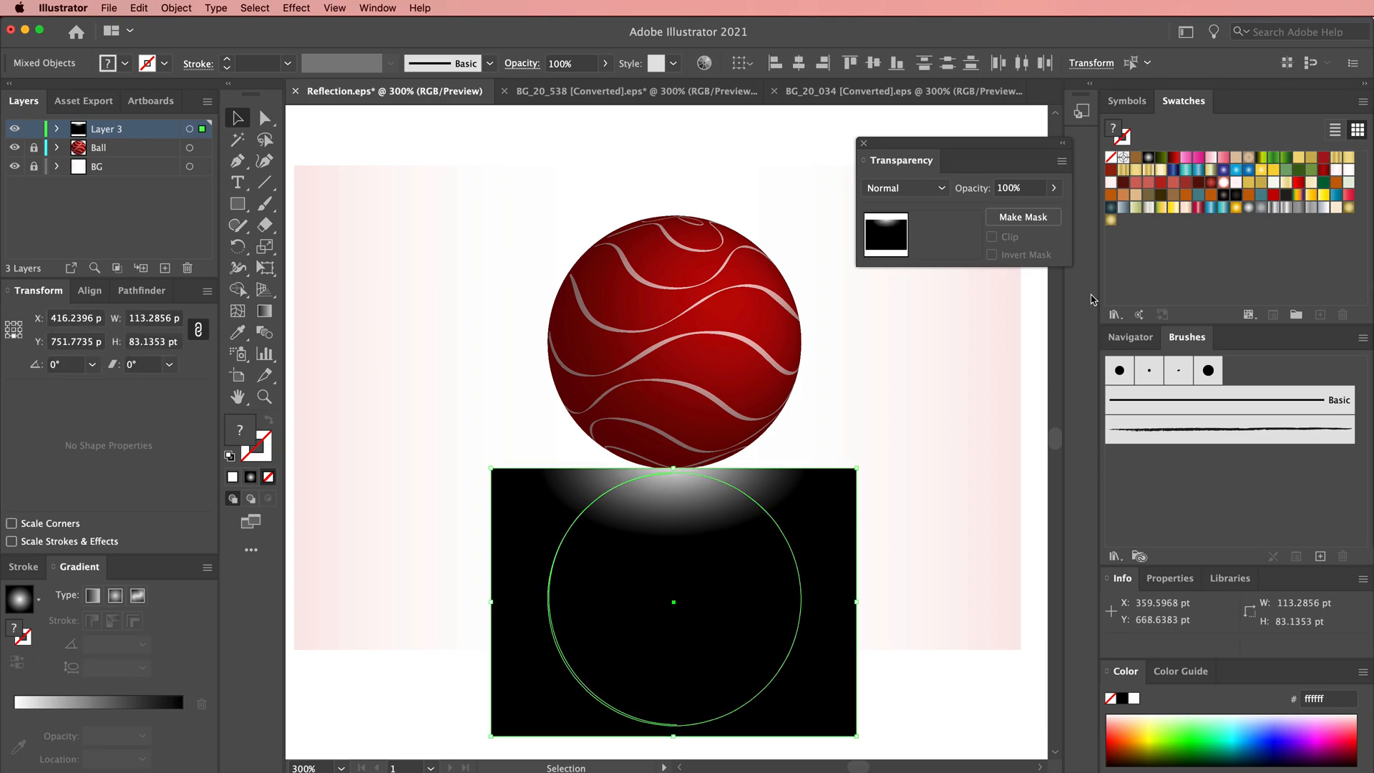
click(1061, 161)
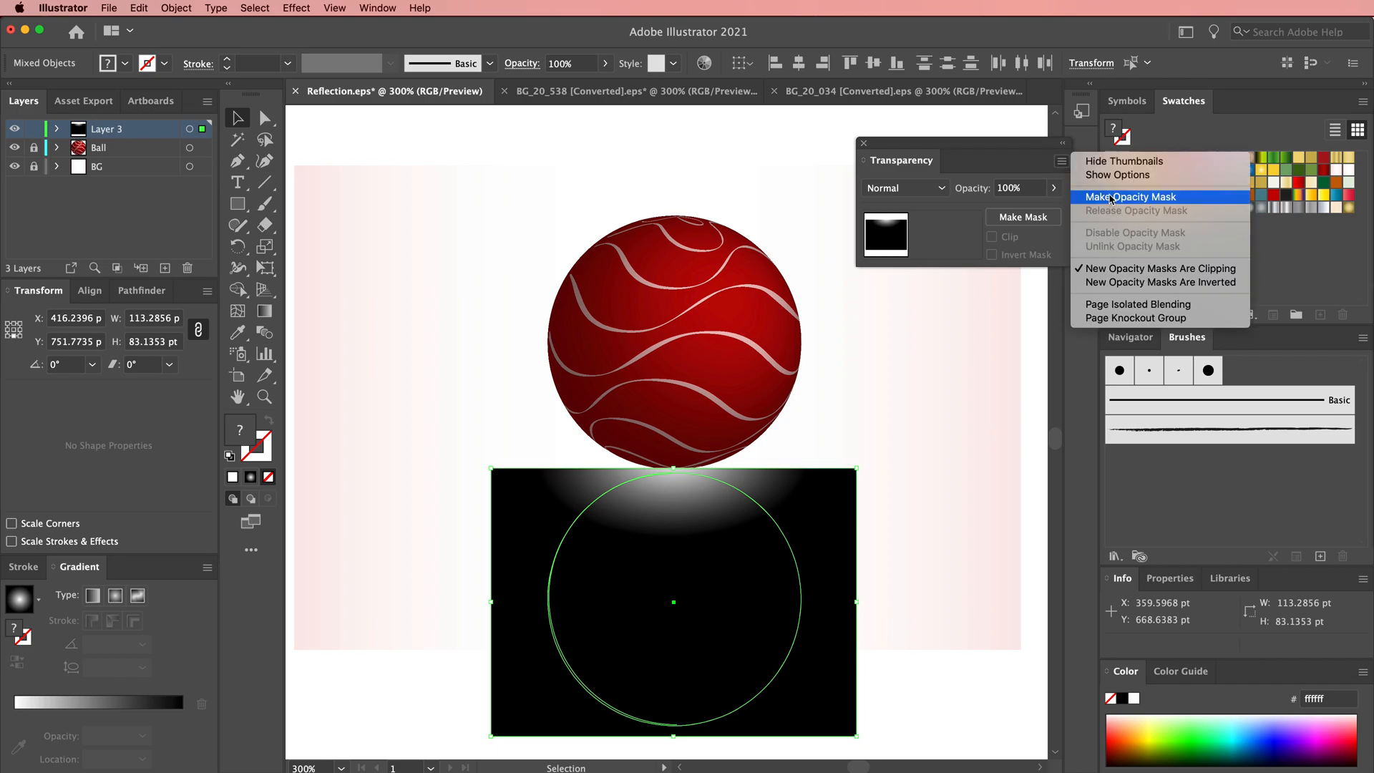
click(1129, 196)
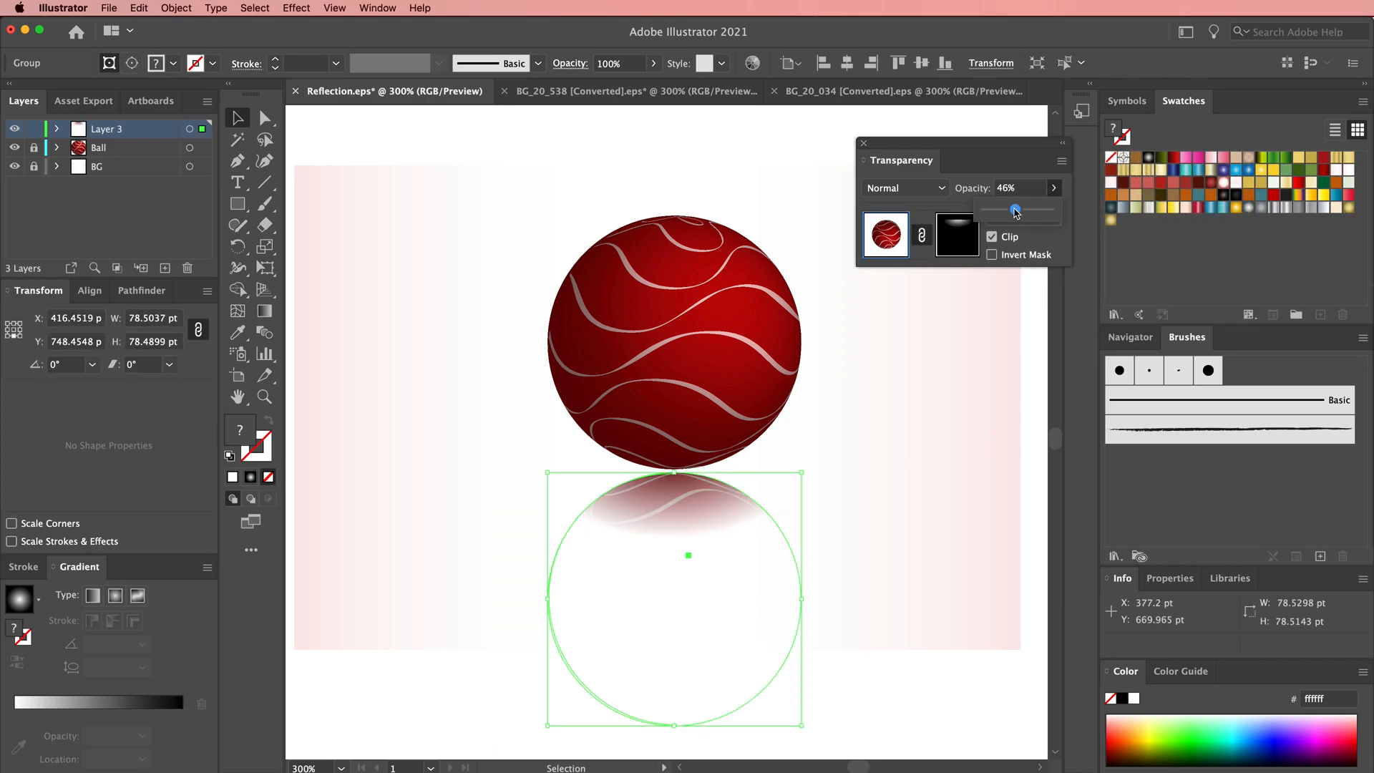